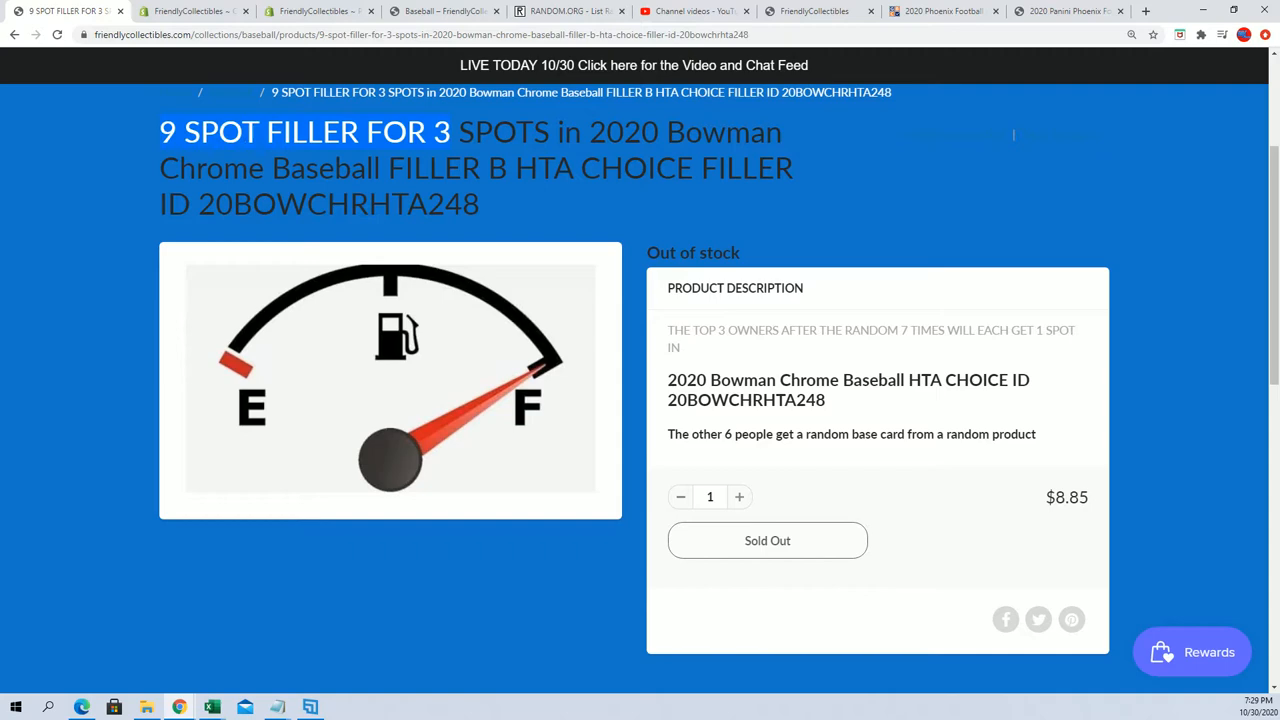
- Check the Bowman Chrome filler break title in the Baseball breaks collection, then switch to RANDOM.ORG
{"action": "double_click", "coordinate": [1066, 496]}
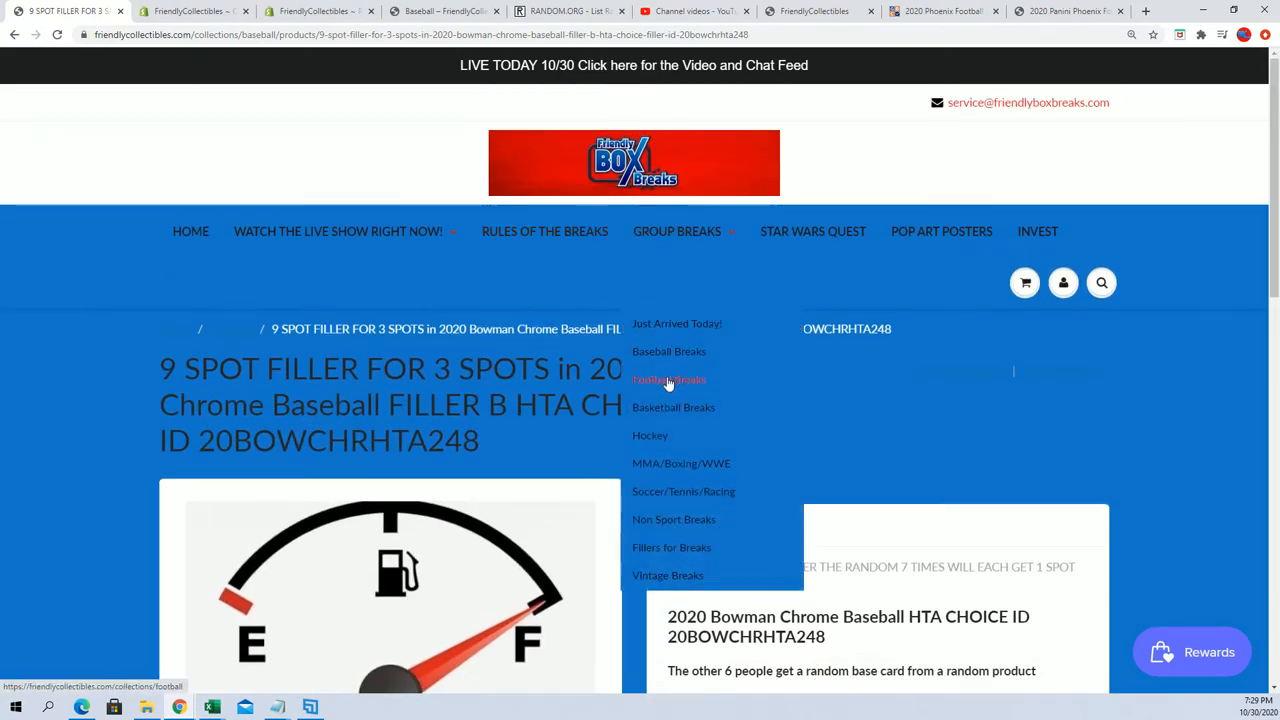
{"action": "left_click", "coordinate": [668, 352]}
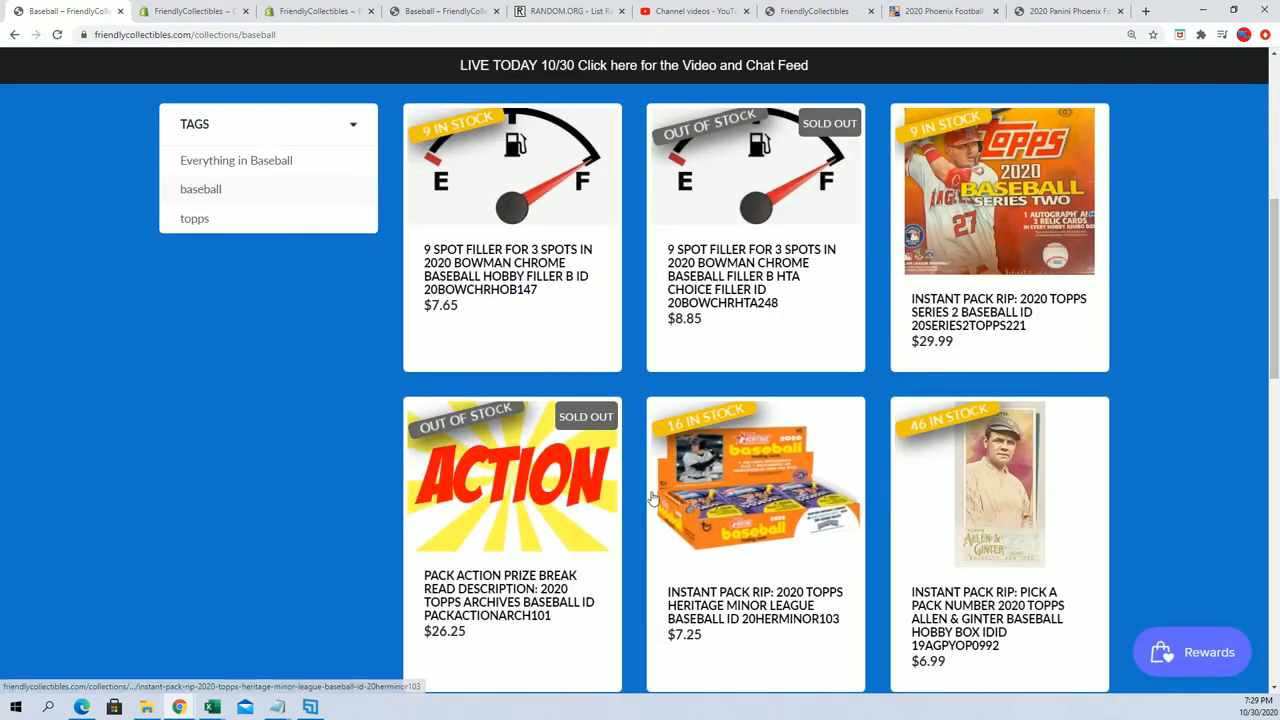
{"action": "scroll", "scroll_direction": "down", "scroll_amount": 3}
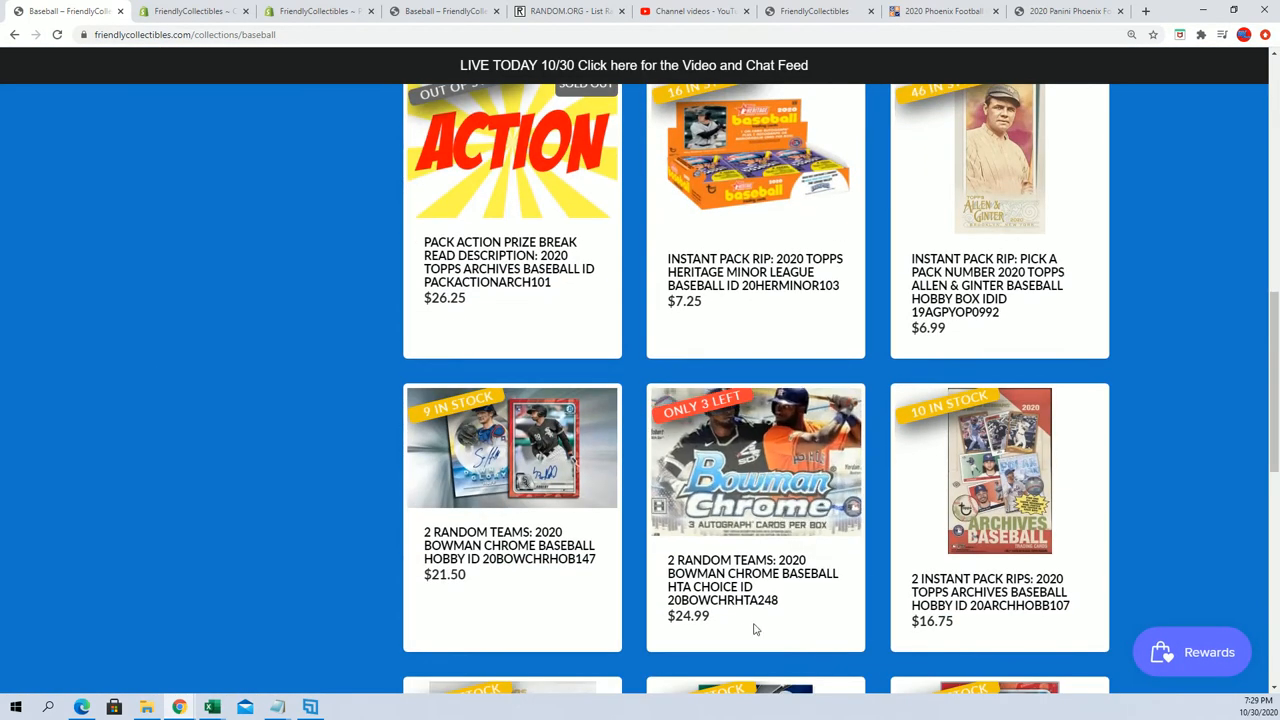
{"action": "double_click", "coordinate": [736, 580]}
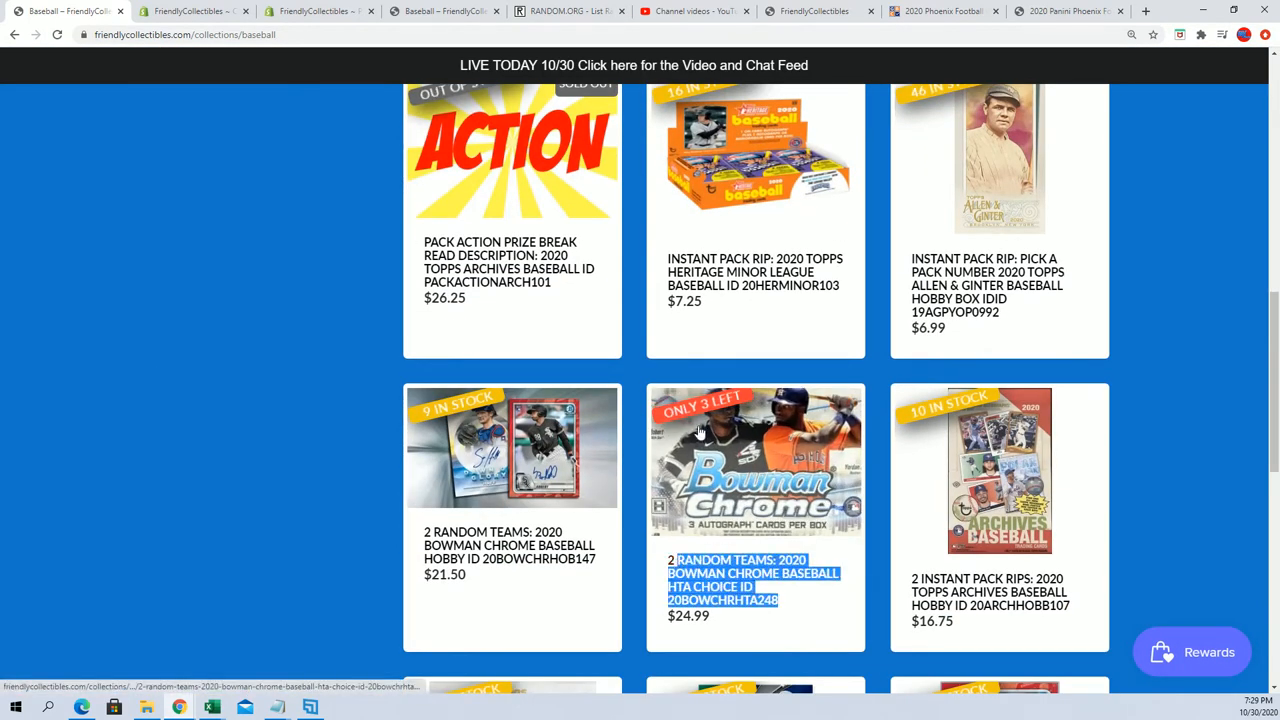
{"action": "scroll", "scroll_direction": "up", "scroll_amount": 3}
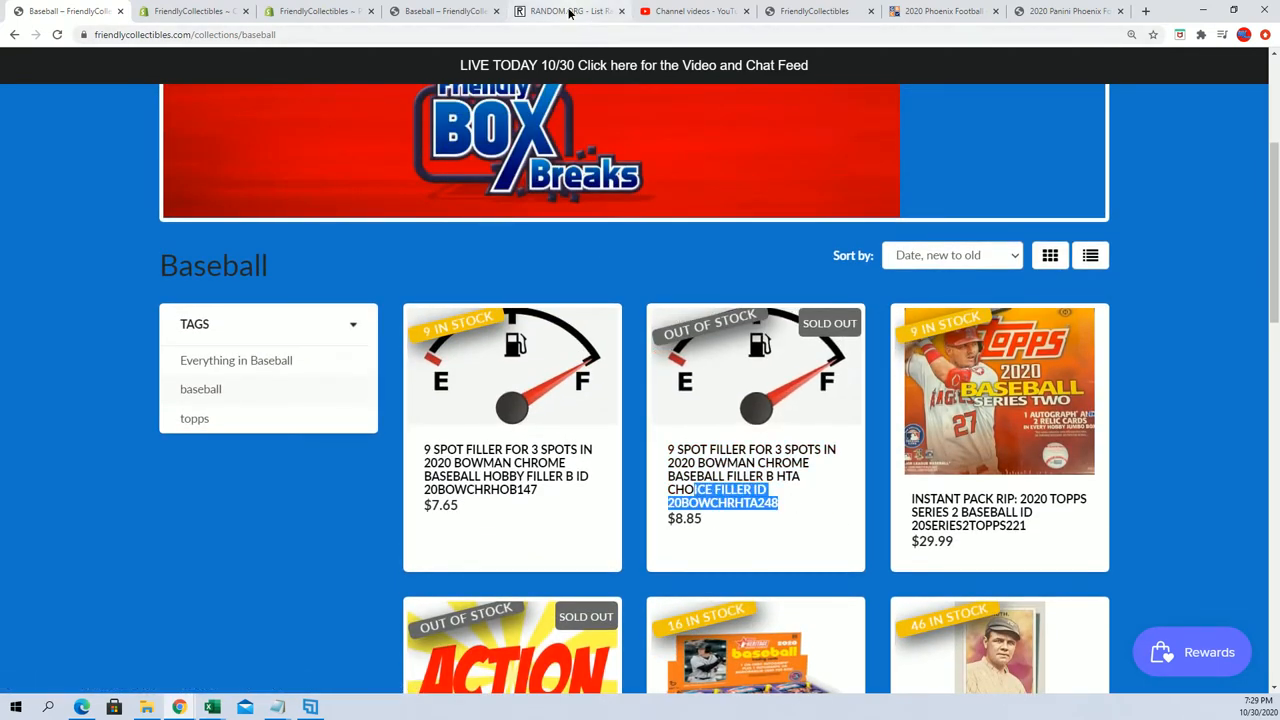
{"action": "left_click", "coordinate": [568, 12]}
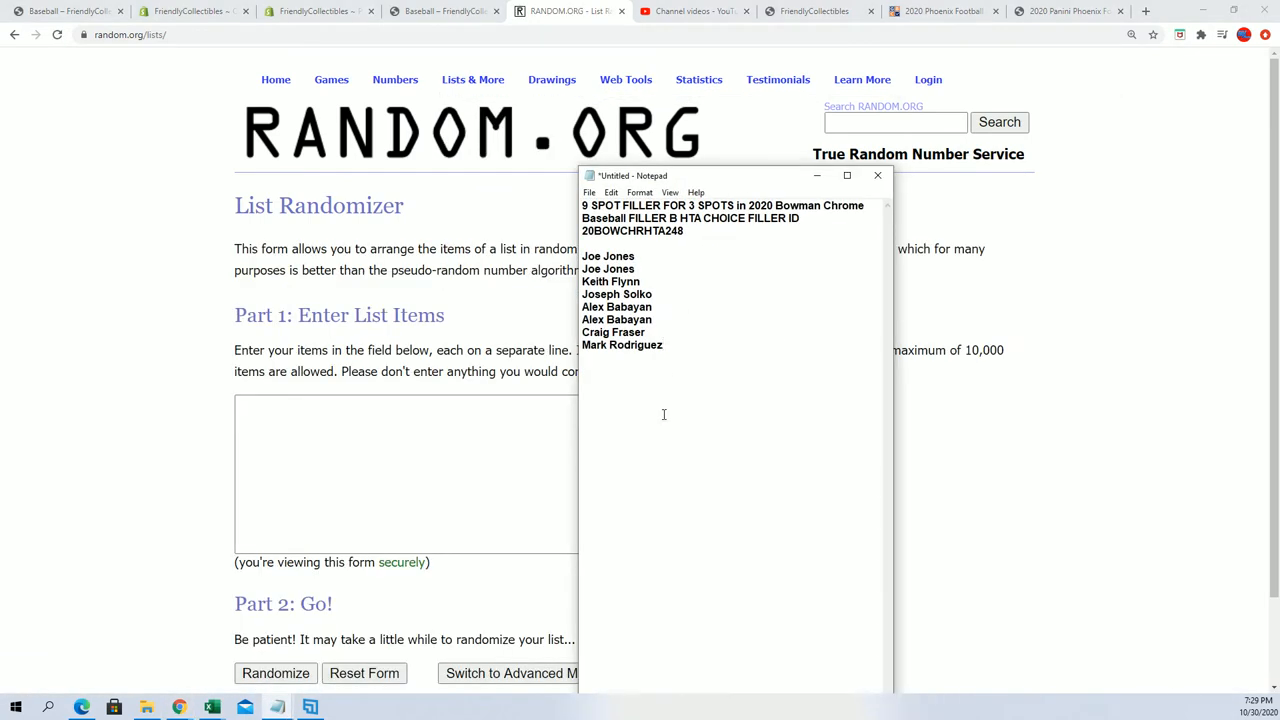
- Select the nine entrant names in Notepad for copying into the randomizer
{"action": "left_click_drag", "start_coordinate": [584, 280], "coordinate": [662, 344]}
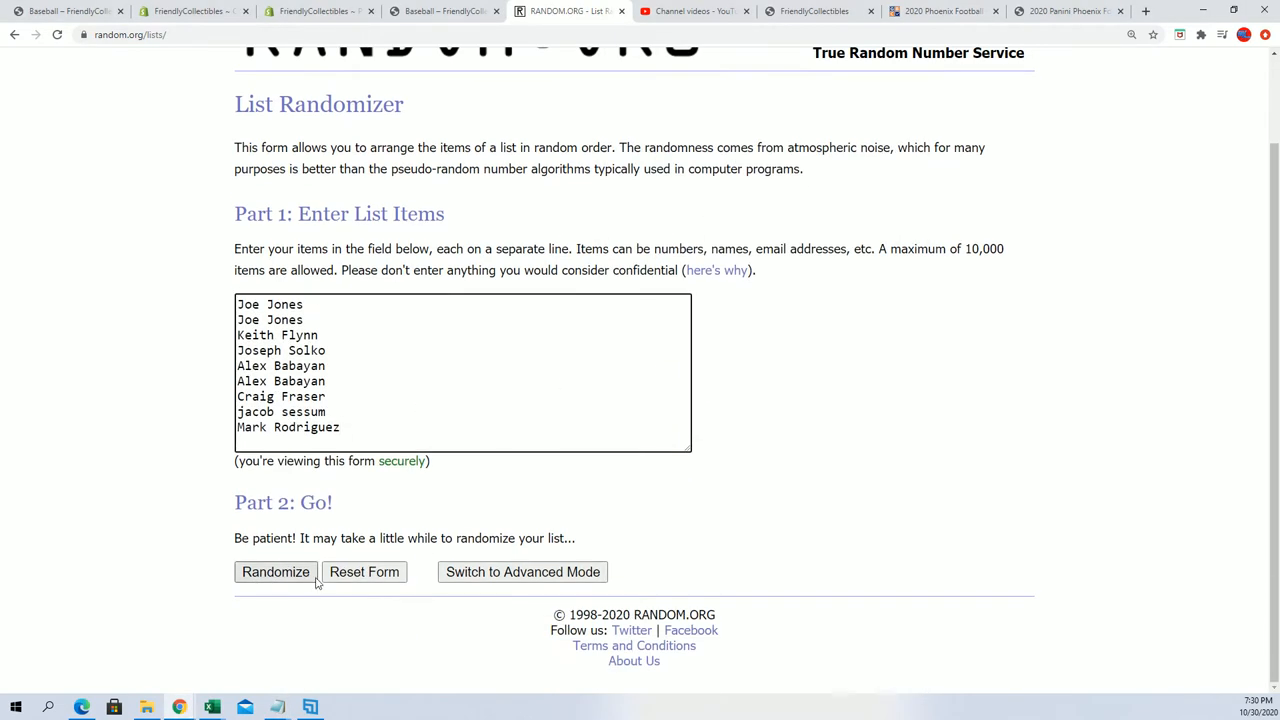
- Randomize the nine-name list seven consecutive times
{"action": "left_click", "coordinate": [276, 572]}
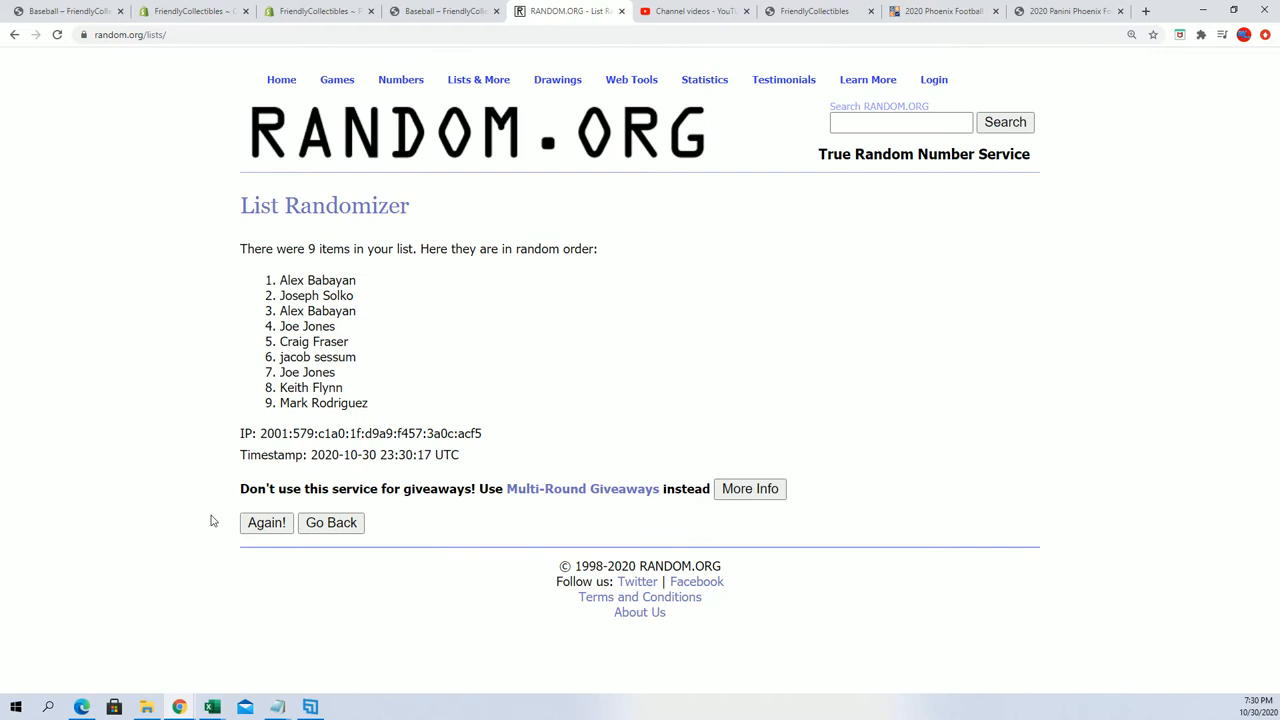
{"action": "left_click", "coordinate": [266, 522]}
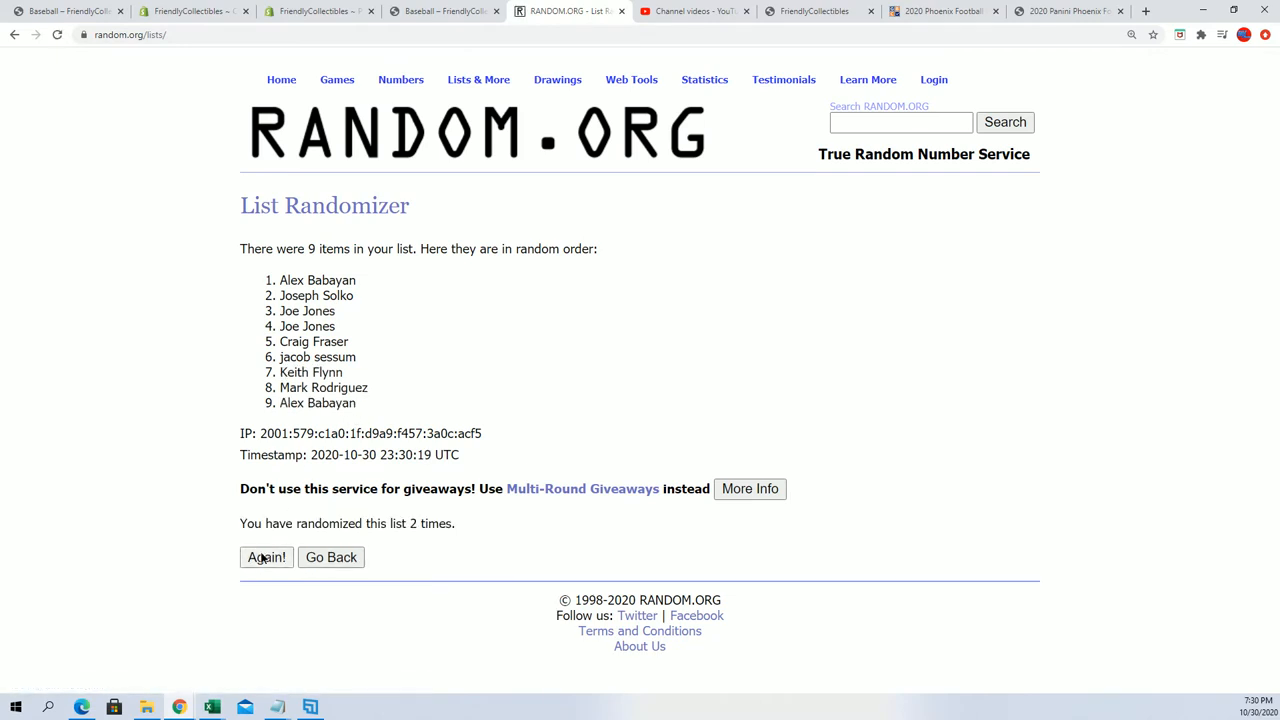
{"action": "left_click", "coordinate": [266, 556]}
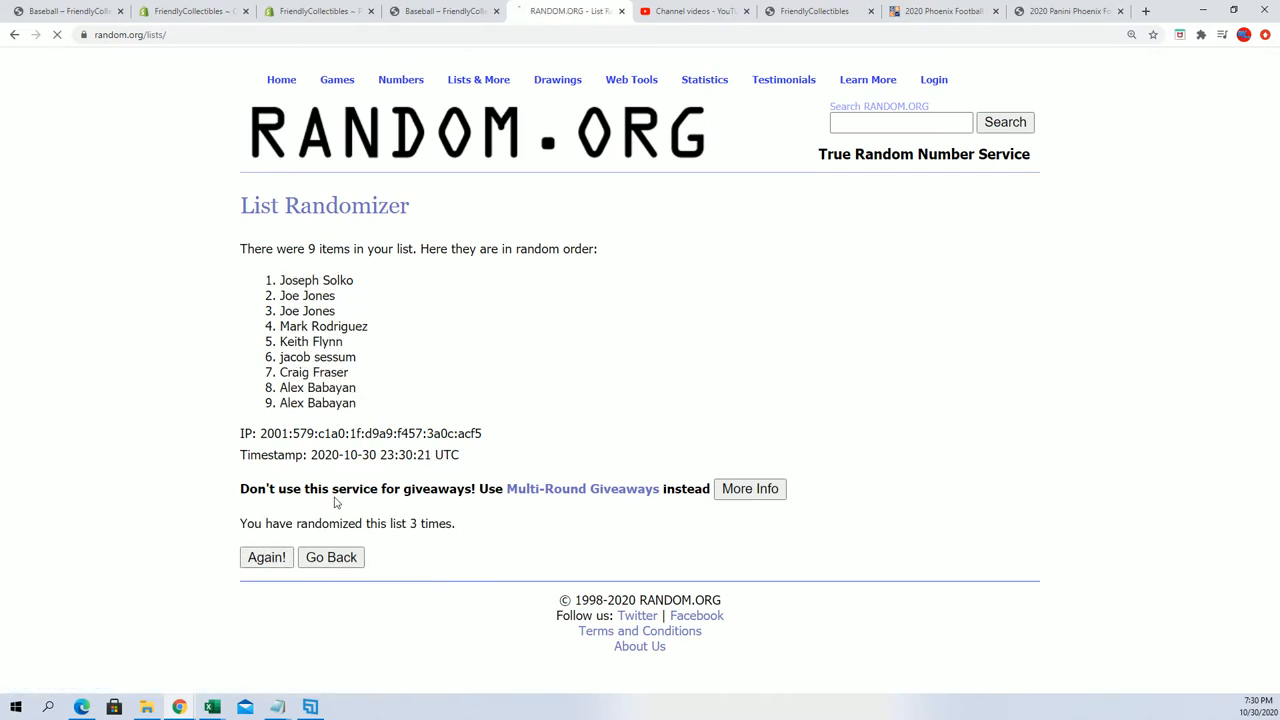
{"action": "left_click", "coordinate": [266, 556]}
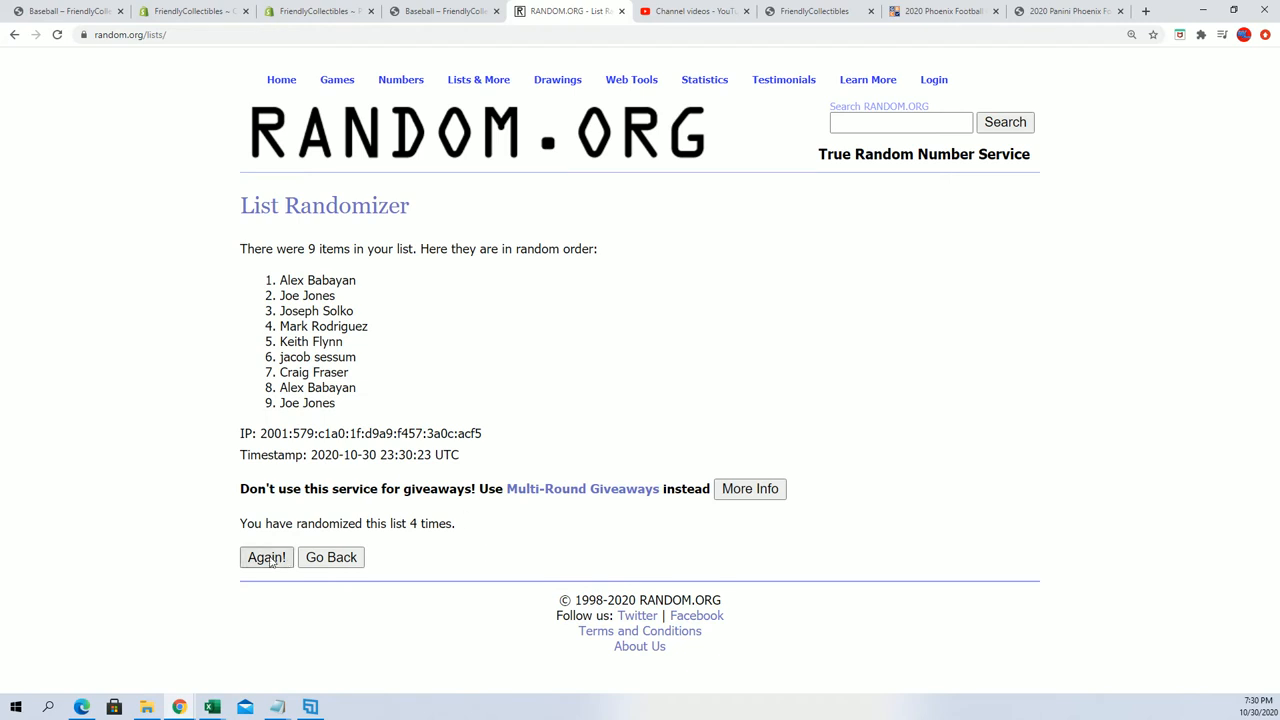
{"action": "left_click", "coordinate": [266, 556]}
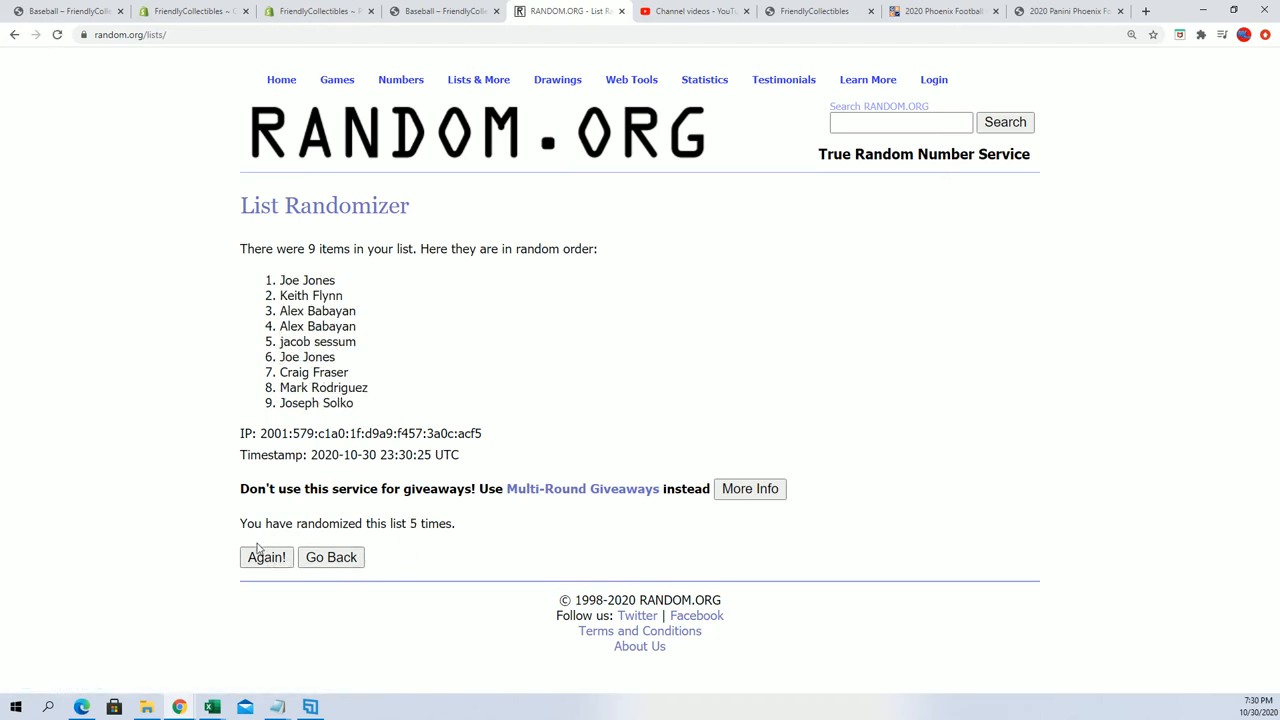
{"action": "left_click", "coordinate": [266, 556]}
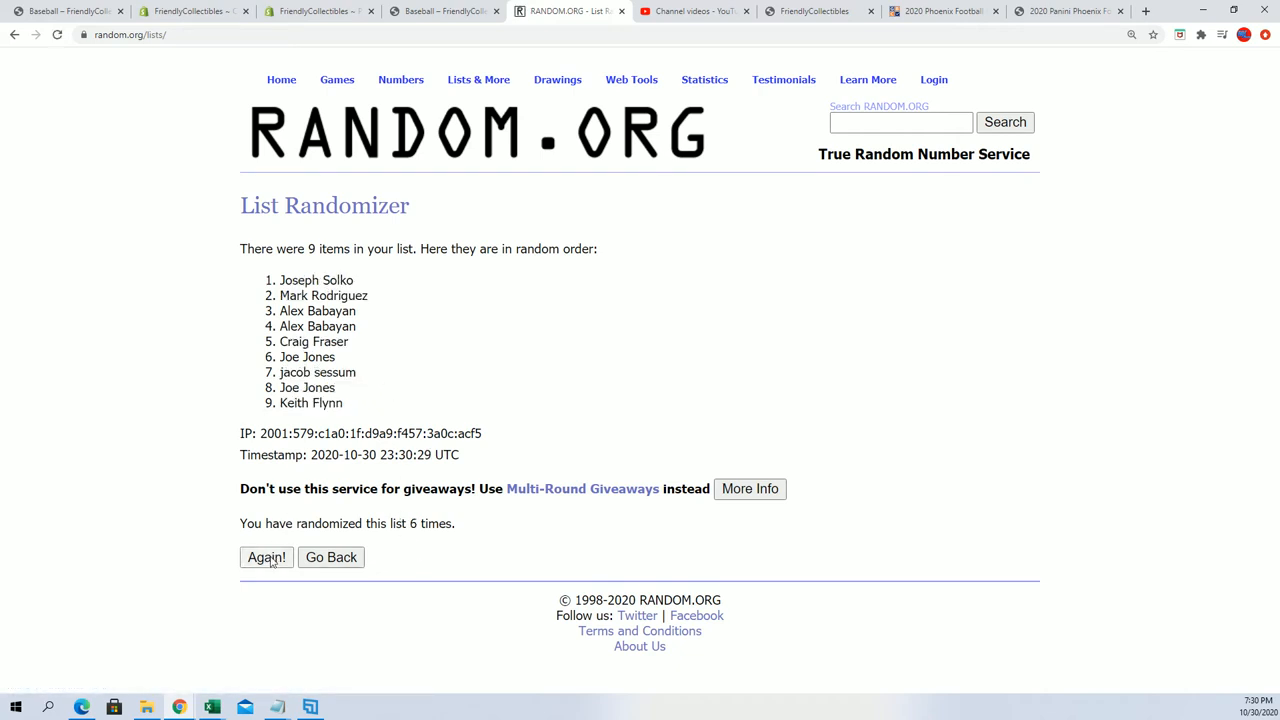
{"action": "left_click", "coordinate": [266, 556]}
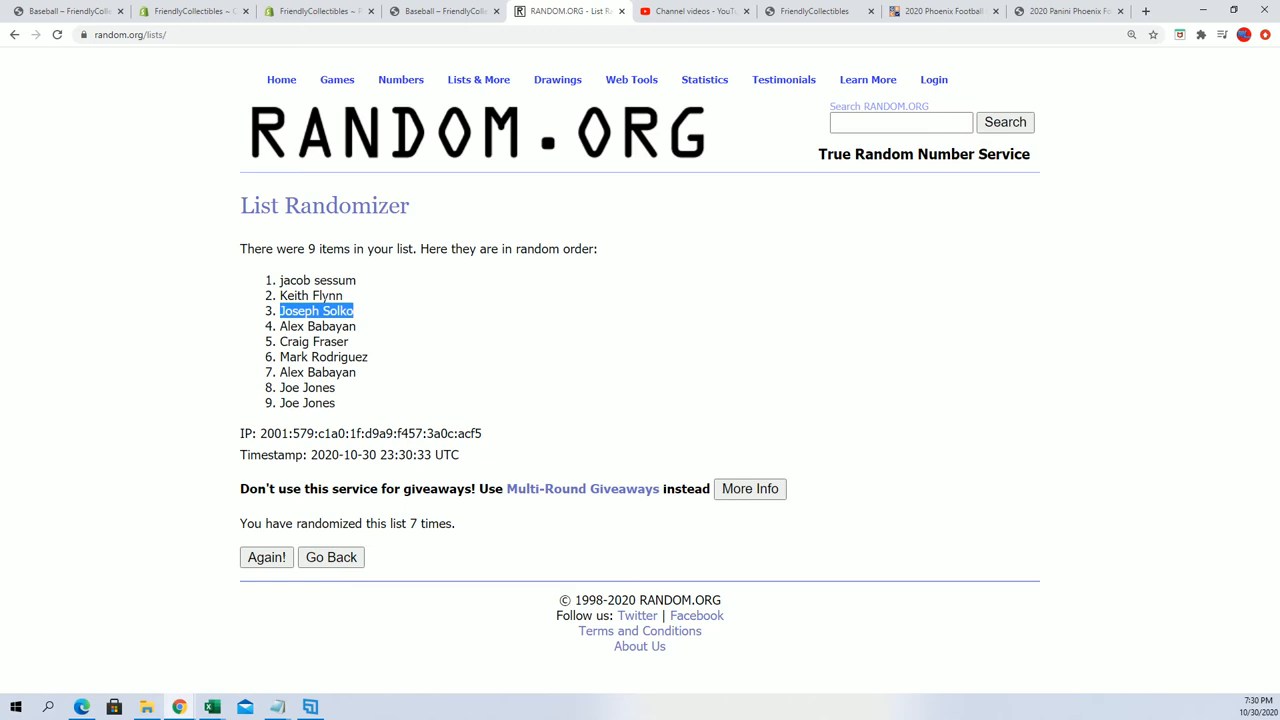
{"action": "right_click", "coordinate": [330, 296]}
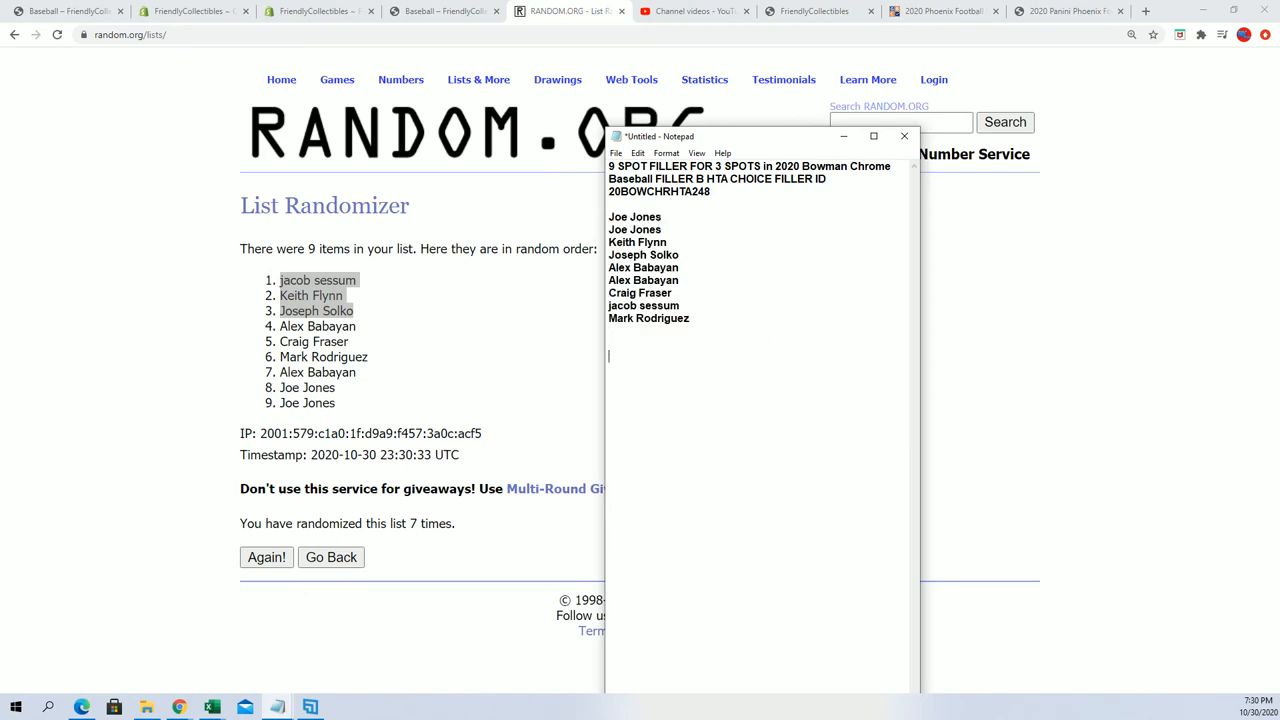
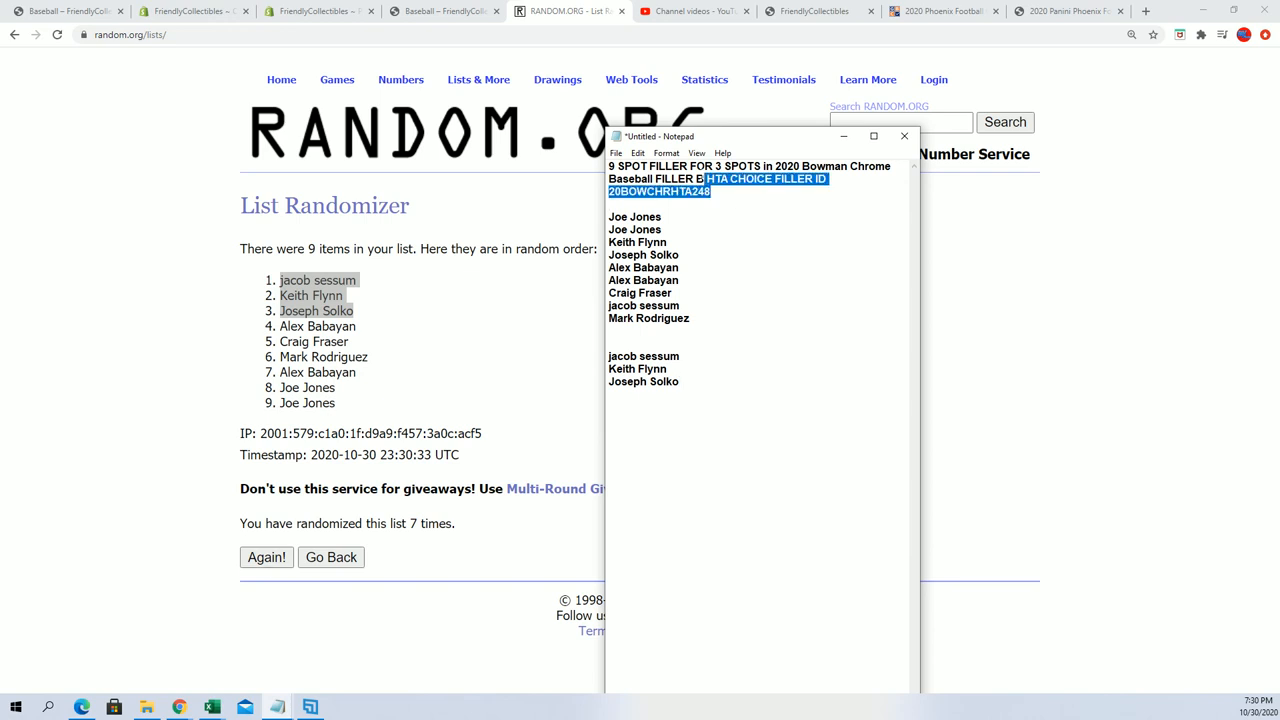
{"action": "left_click", "coordinate": [712, 192]}
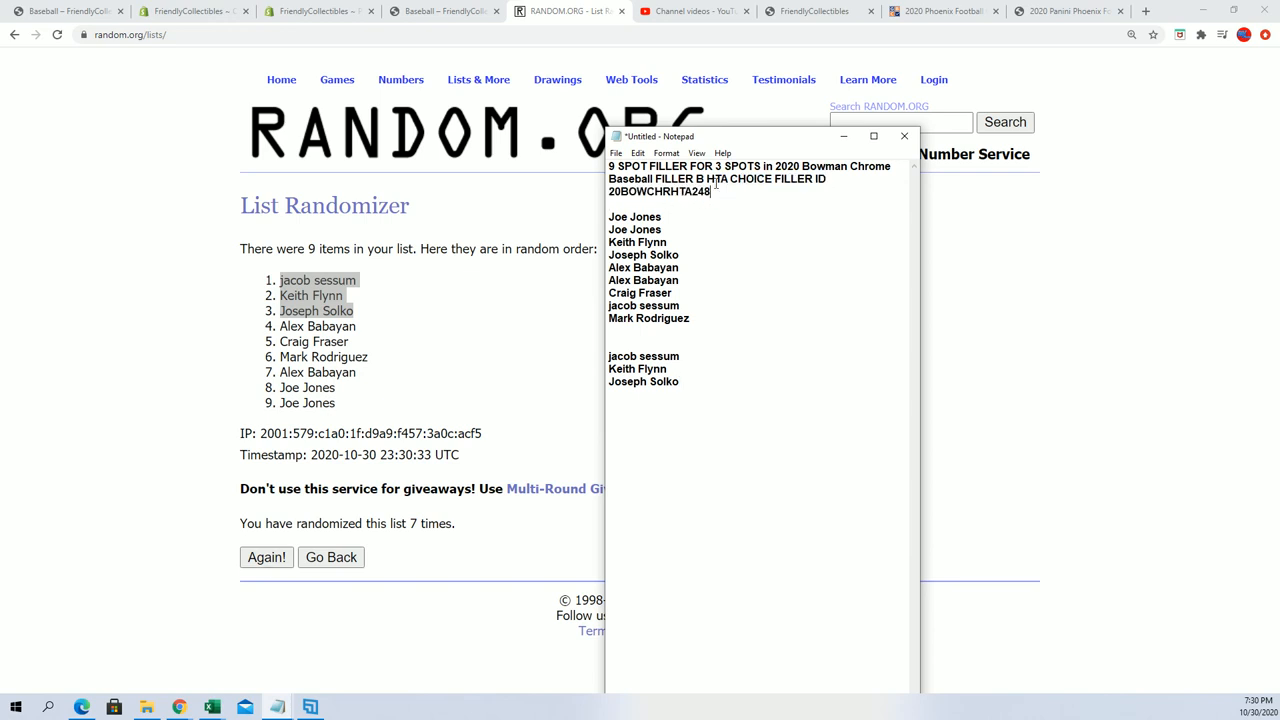